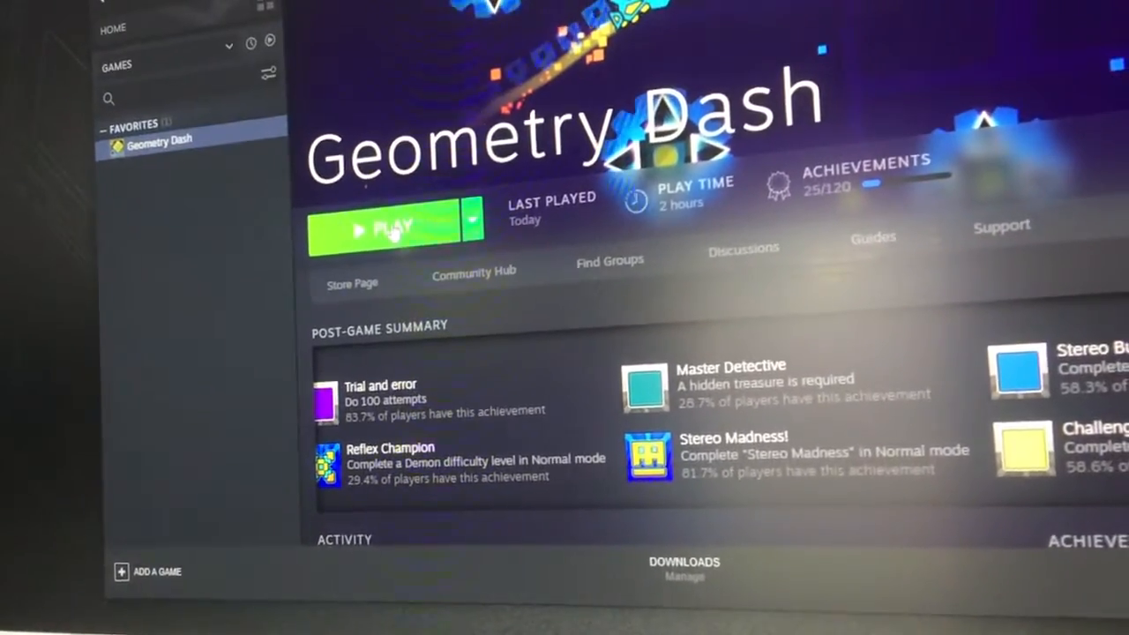
Launch Geometry Dash with the PLAY button in the Steam library
left_click(382, 226)
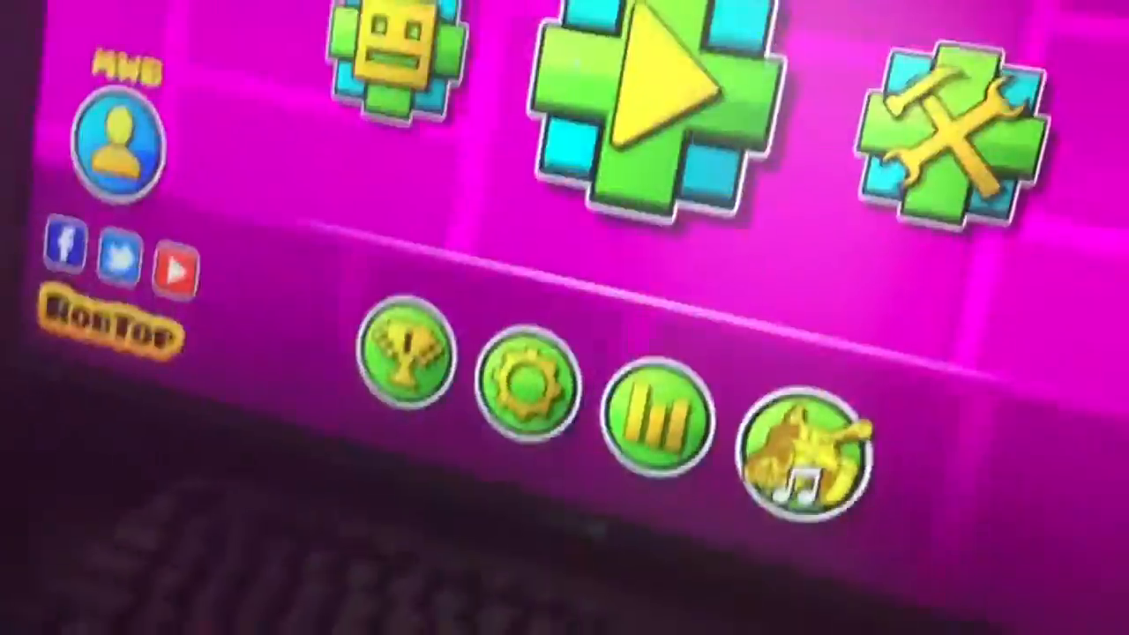